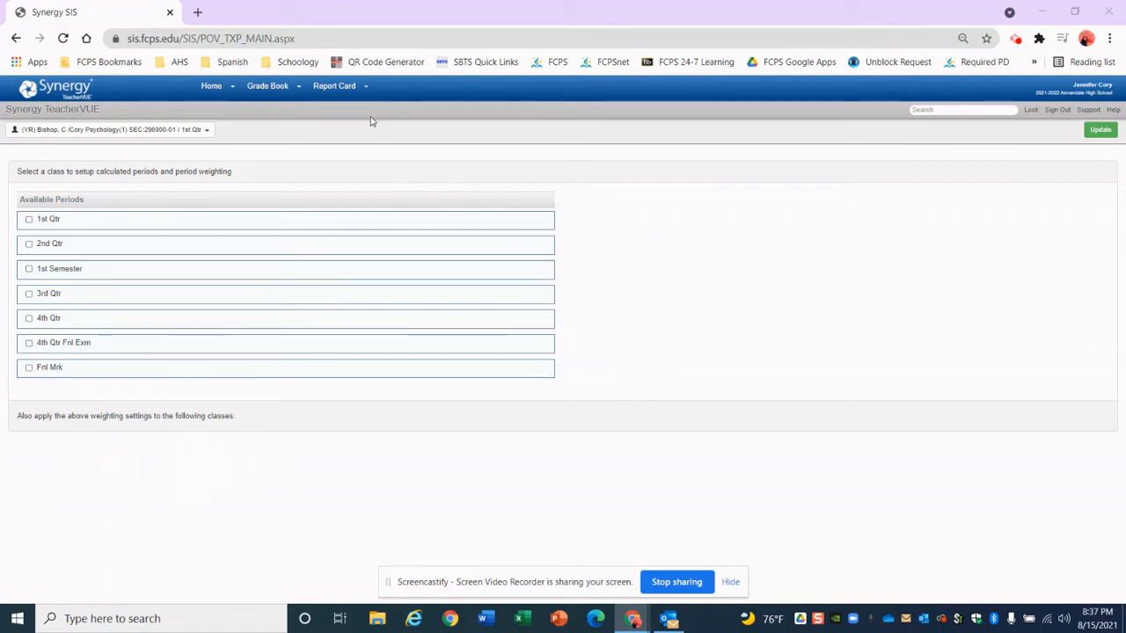
Enable 1st Semester and Fnl Mrk, weighting 2nd Qtr at 100 in 1st Semester.
{"action": "left_click", "coordinate": [334, 85]}
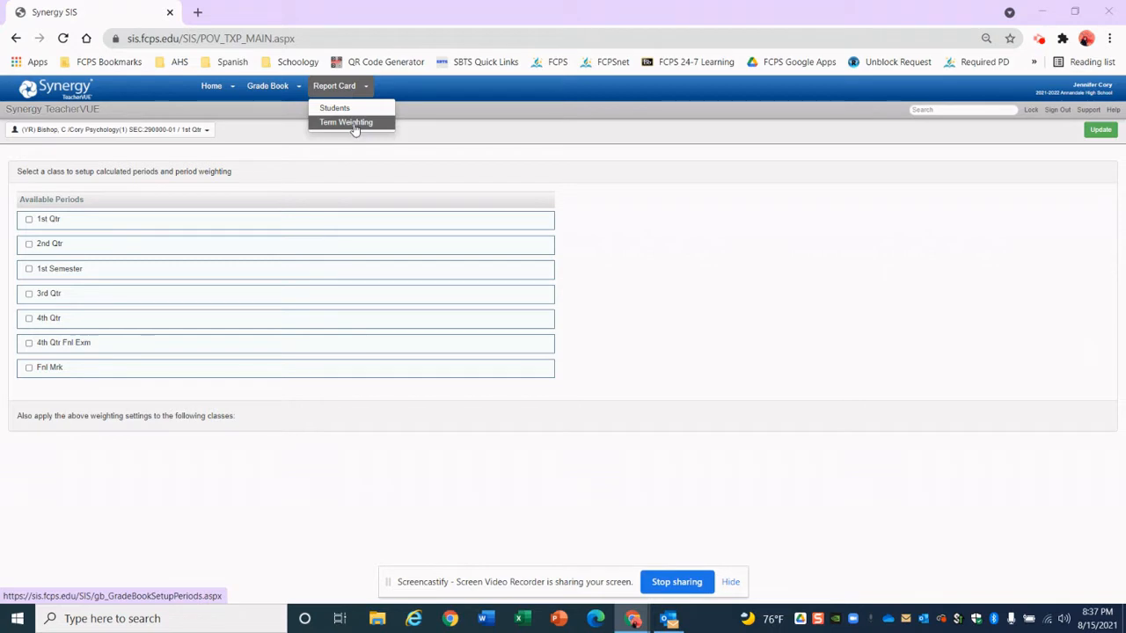
{"action": "mouse_move", "coordinate": [237, 251]}
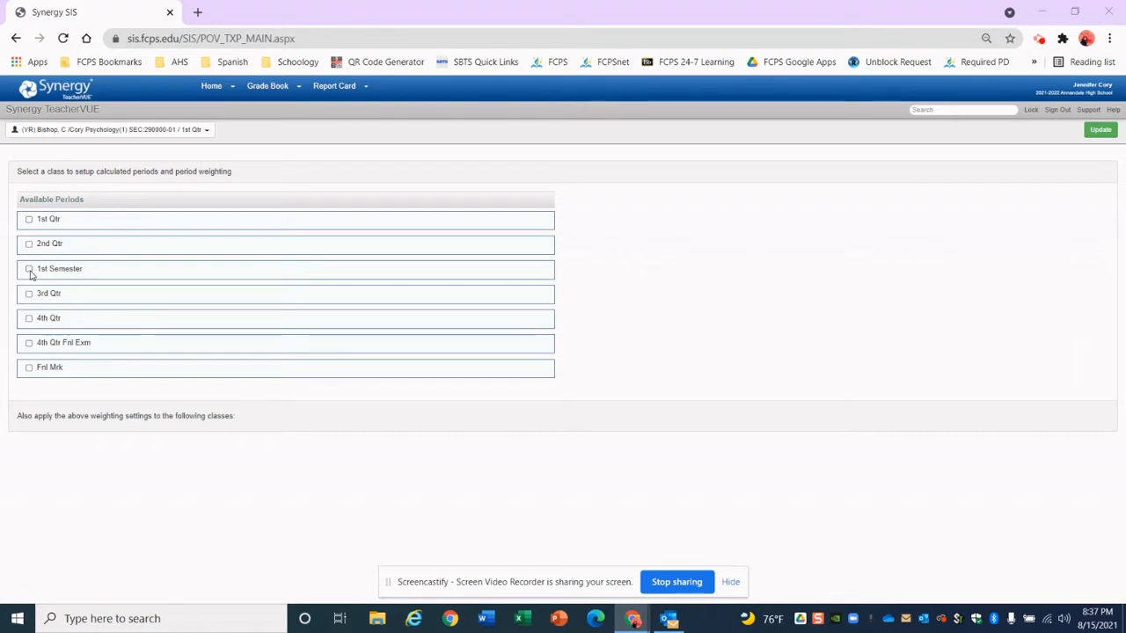
{"action": "left_click", "coordinate": [29, 269]}
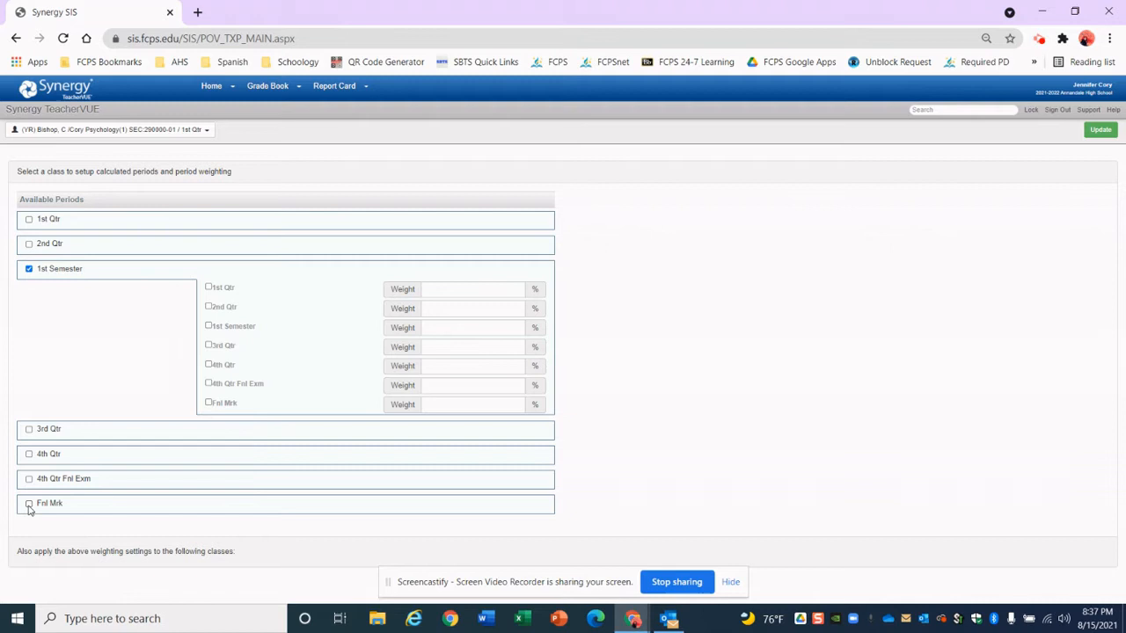
{"action": "left_click", "coordinate": [28, 502]}
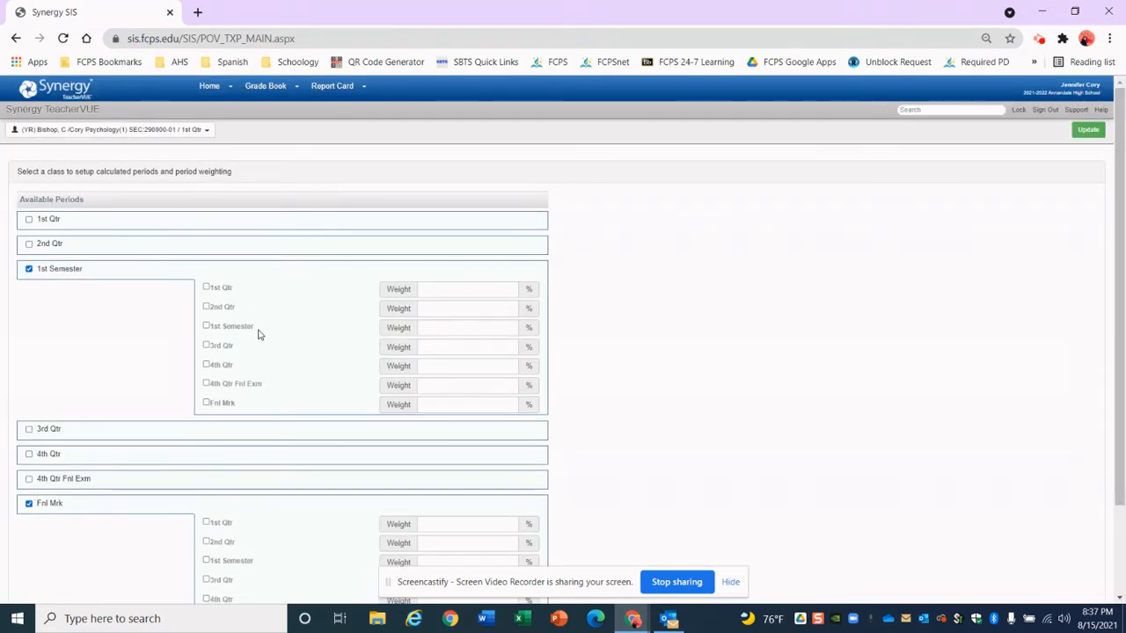
{"action": "left_click", "coordinate": [207, 307]}
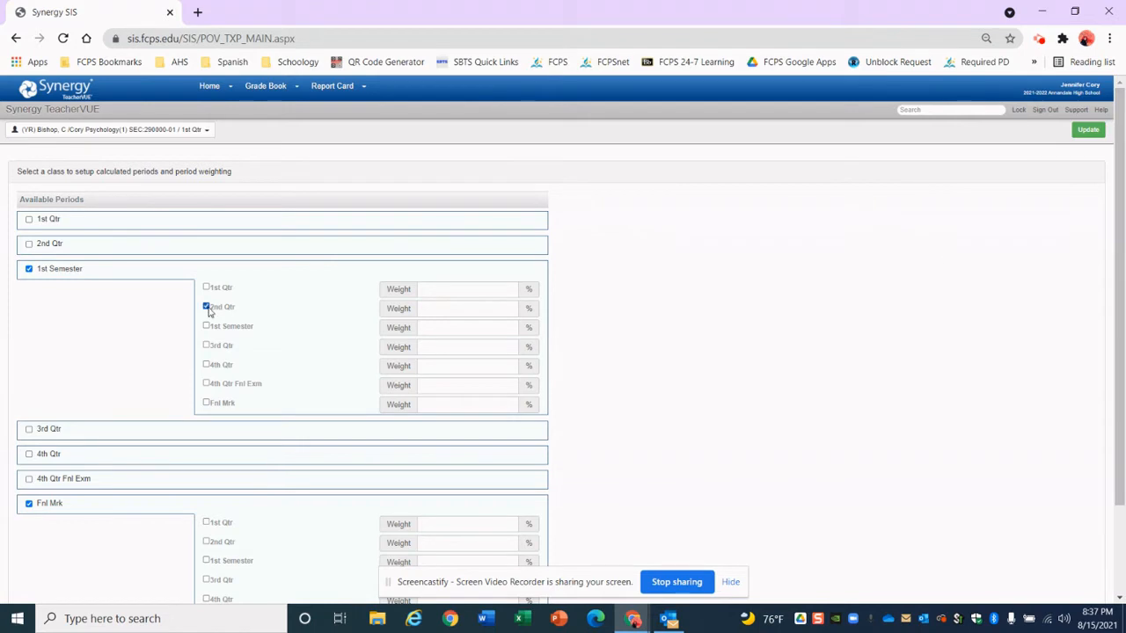
{"action": "left_click", "coordinate": [466, 308]}
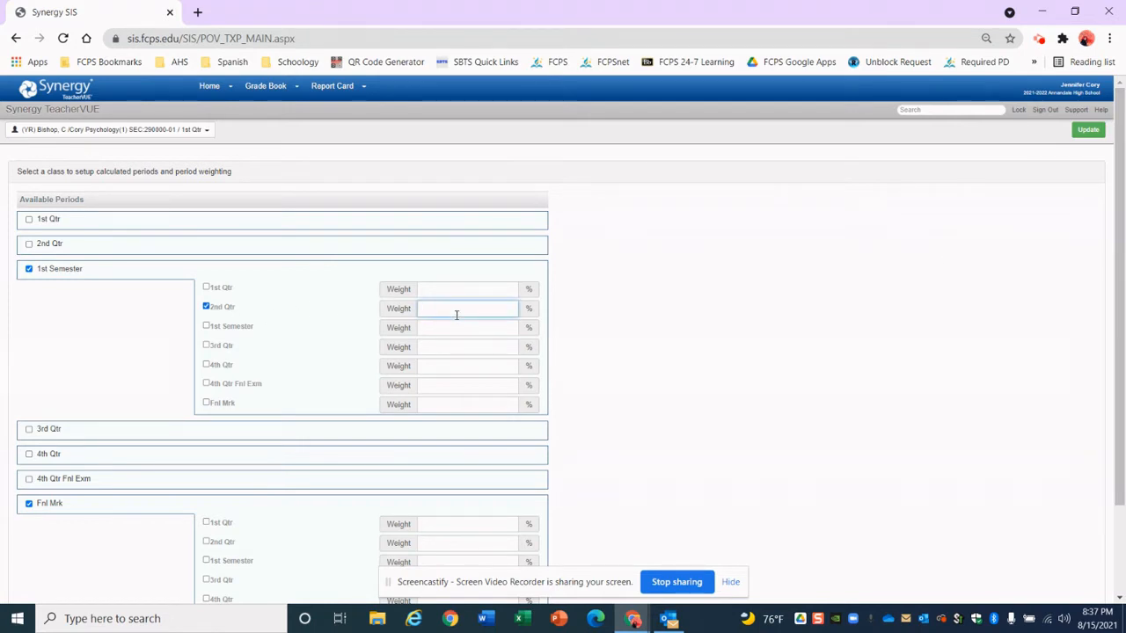
{"action": "type", "text": "100"}
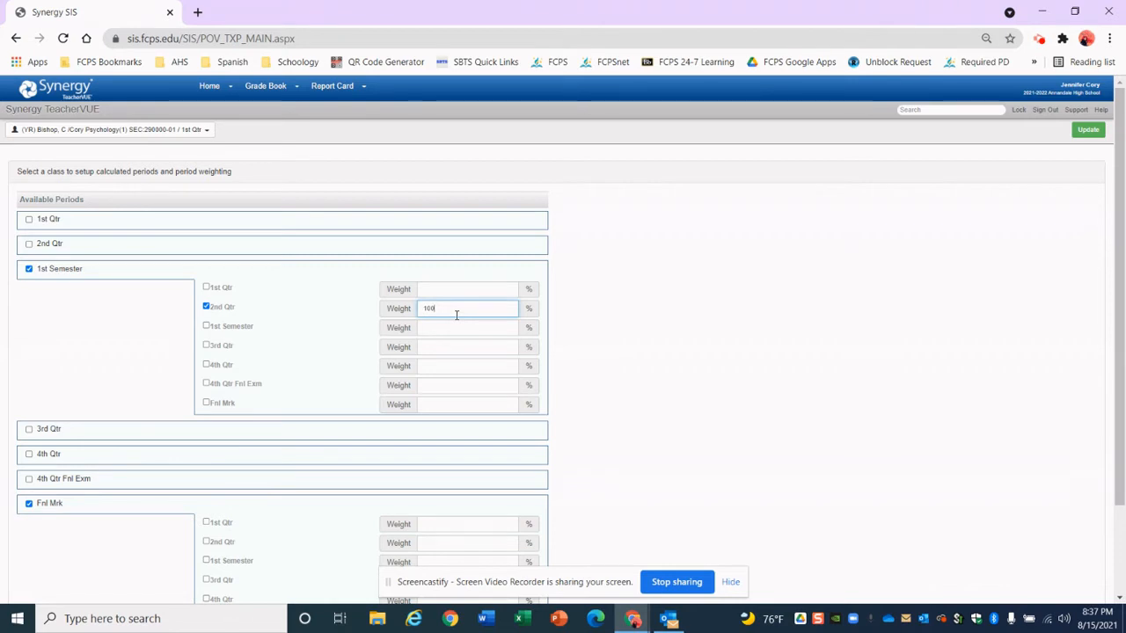
Under Fnl Mrk, include 4th Qtr at weight 90 and 4th Qtr Fnl Exm at 10.
{"action": "scroll", "scroll_direction": "down", "scroll_amount": 3}
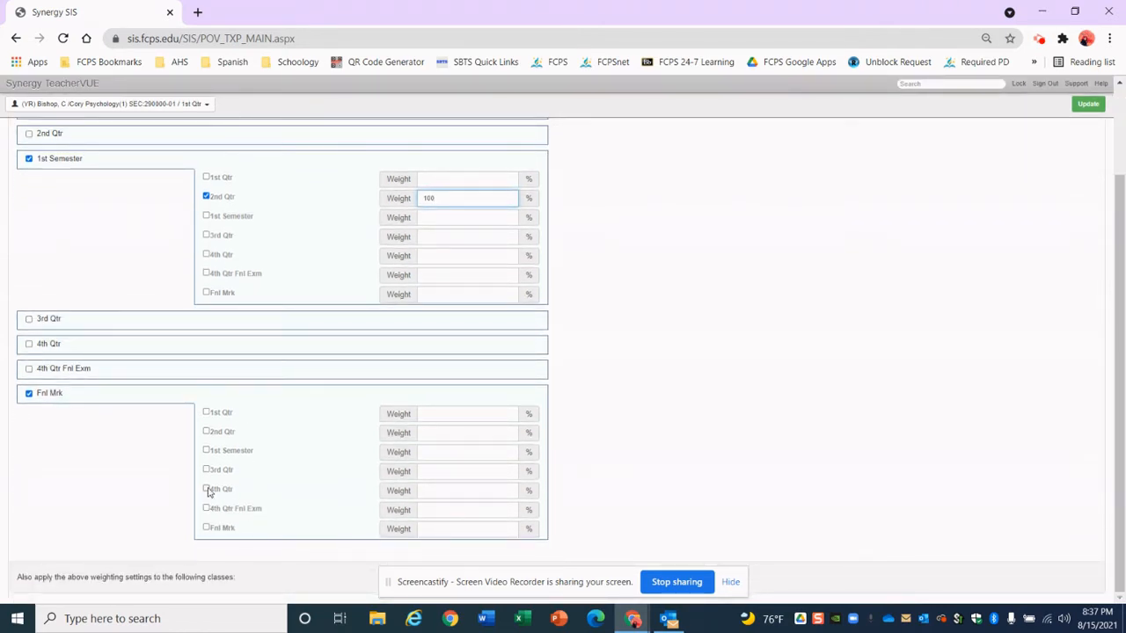
{"action": "left_click", "coordinate": [207, 488]}
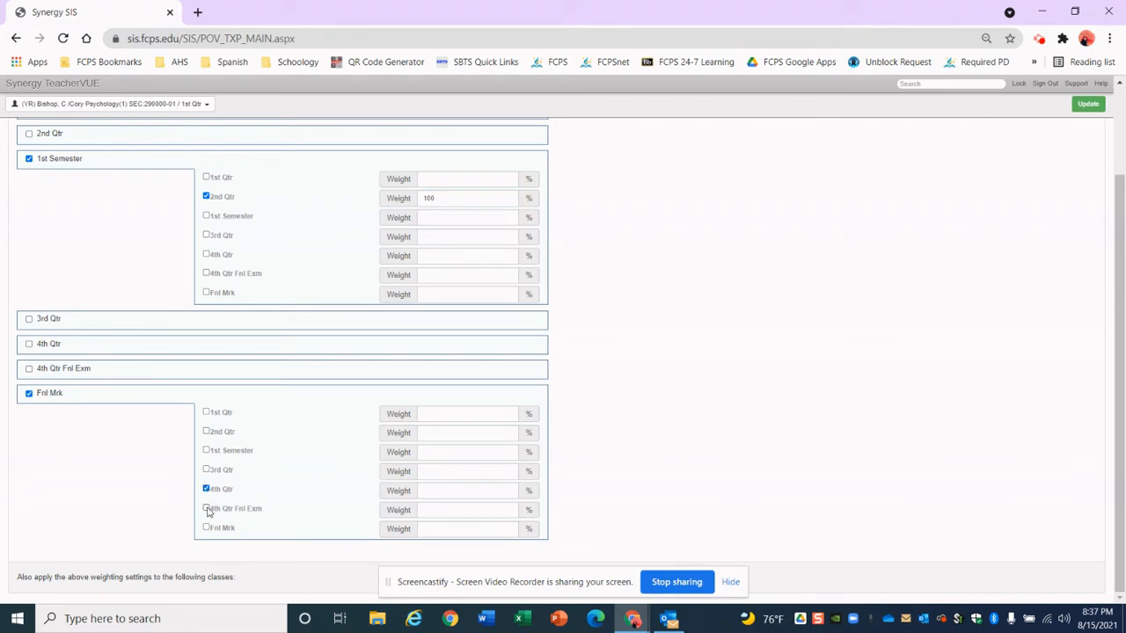
{"action": "left_click", "coordinate": [207, 509]}
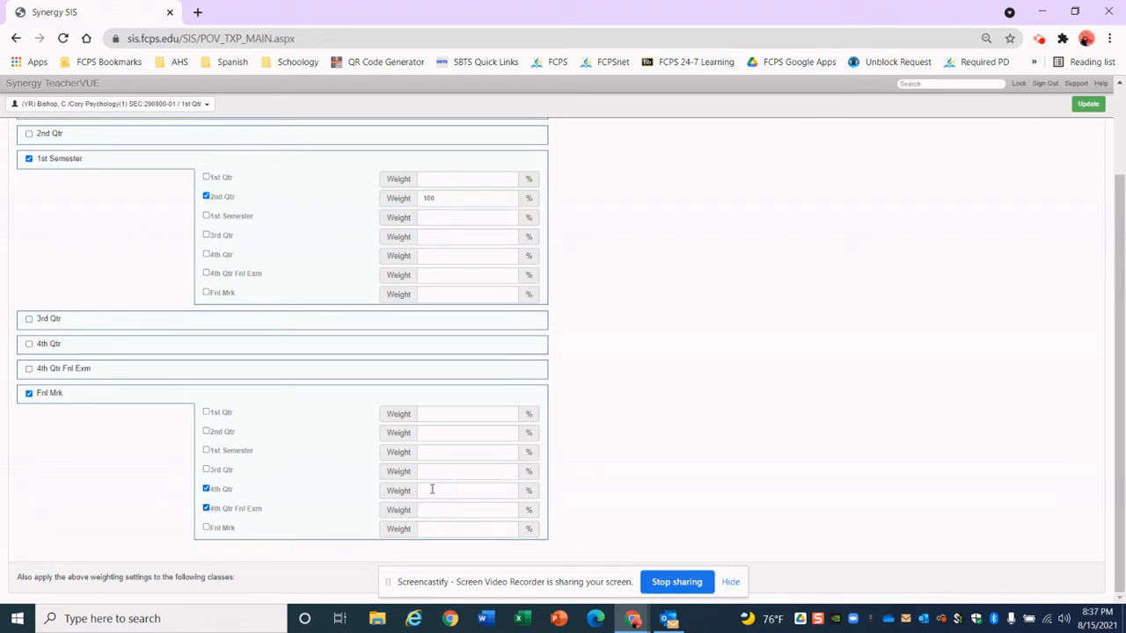
{"action": "type", "text": "90"}
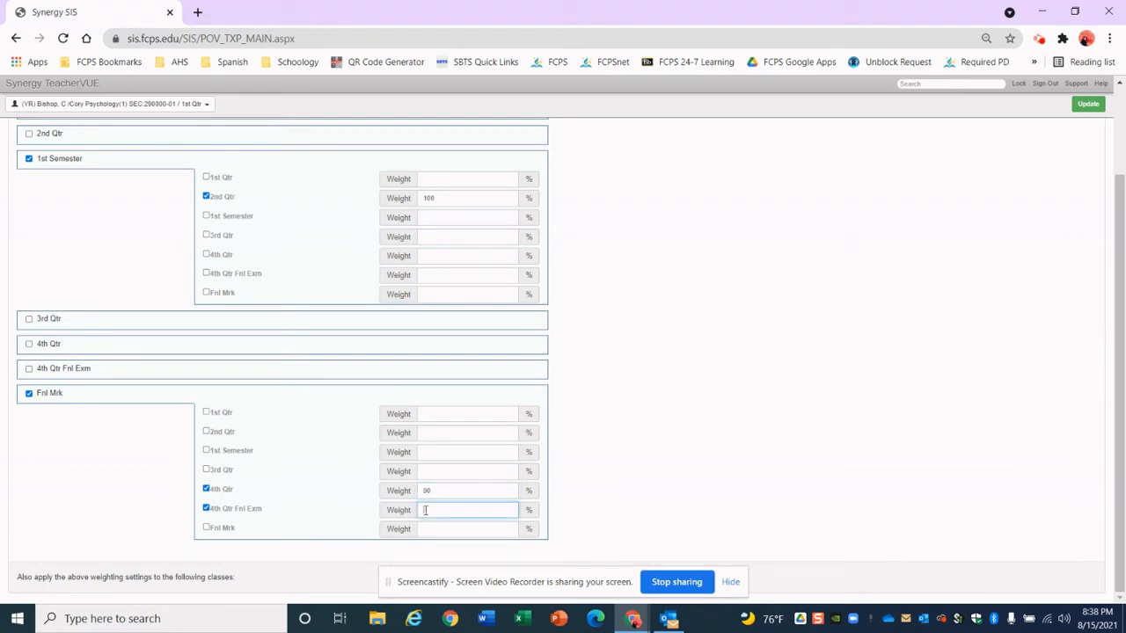
{"action": "type", "text": "10"}
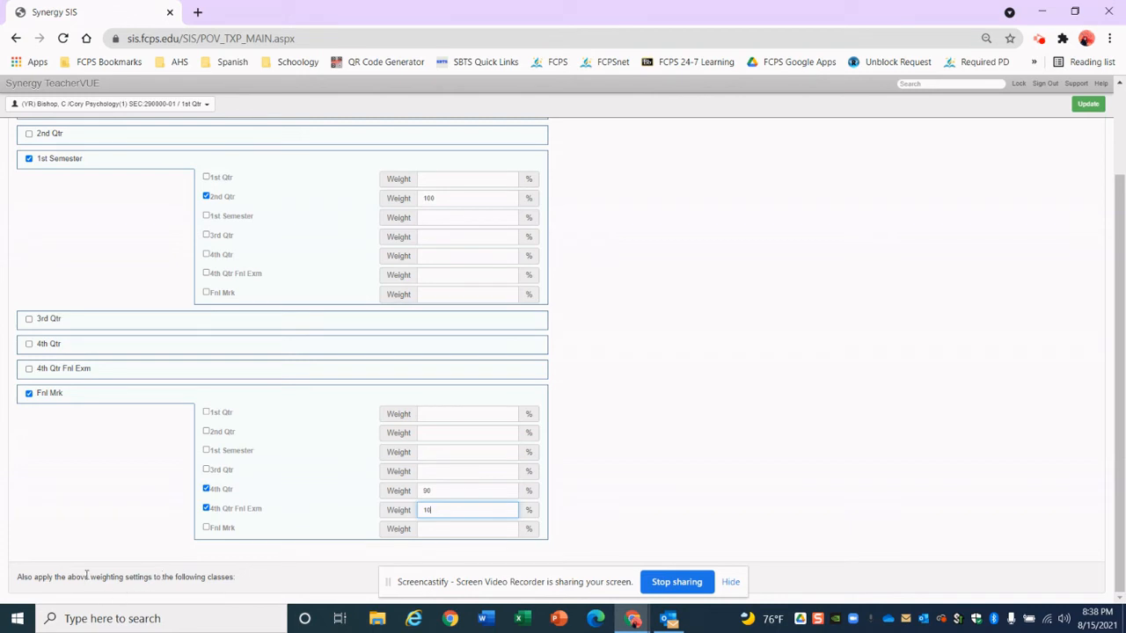
{"action": "mouse_move", "coordinate": [88, 598]}
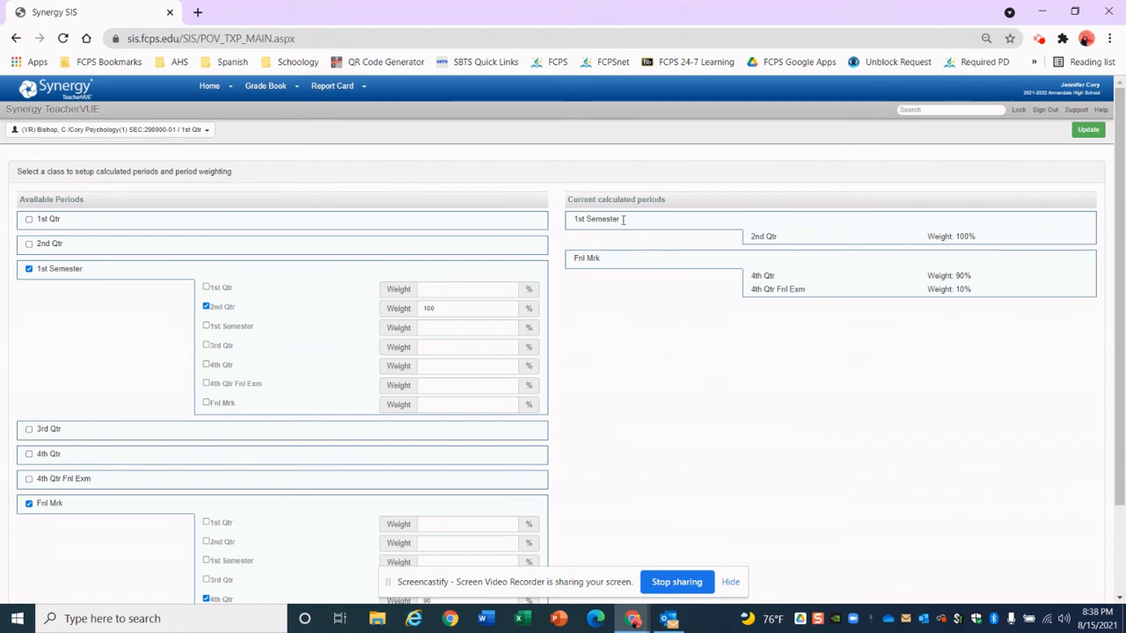
{"action": "mouse_move", "coordinate": [752, 245]}
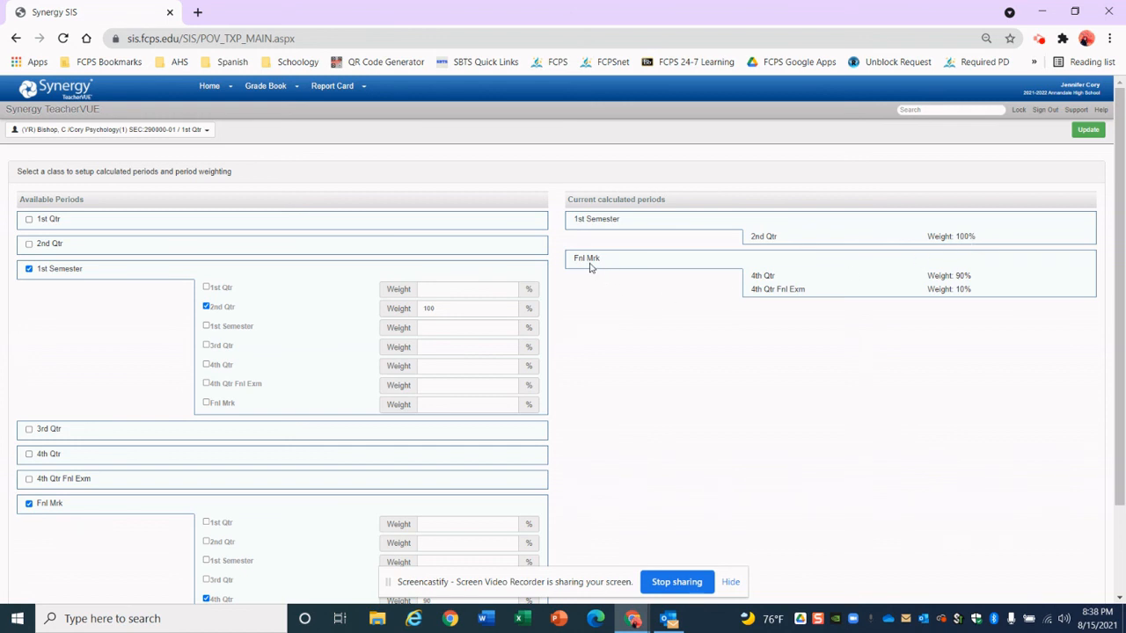
{"action": "mouse_move", "coordinate": [895, 284]}
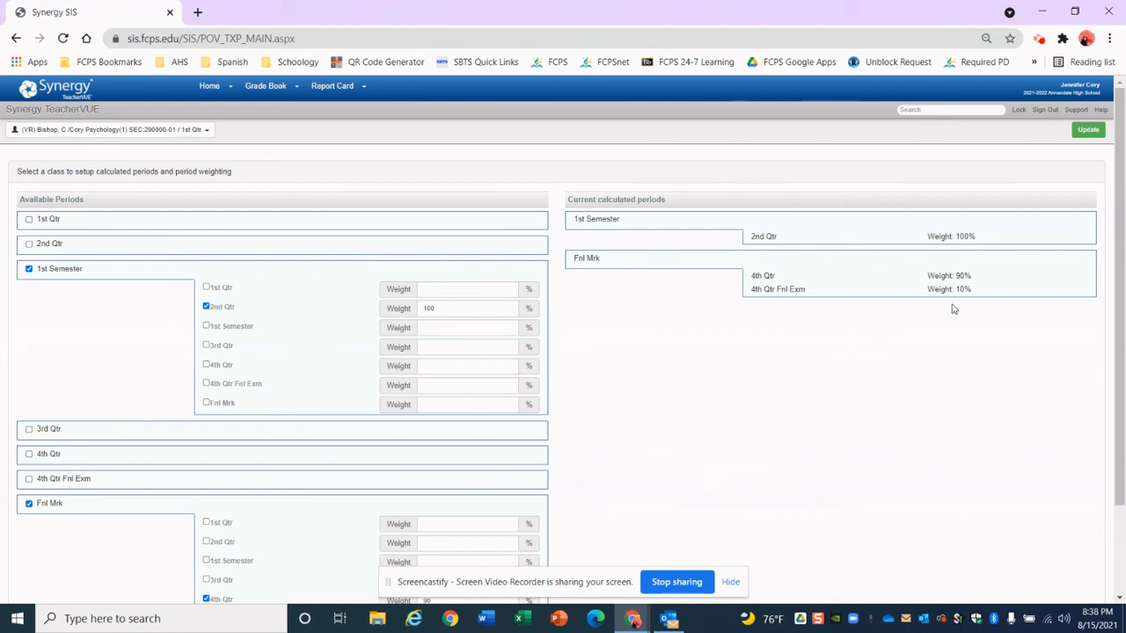
{"action": "mouse_move", "coordinate": [956, 302]}
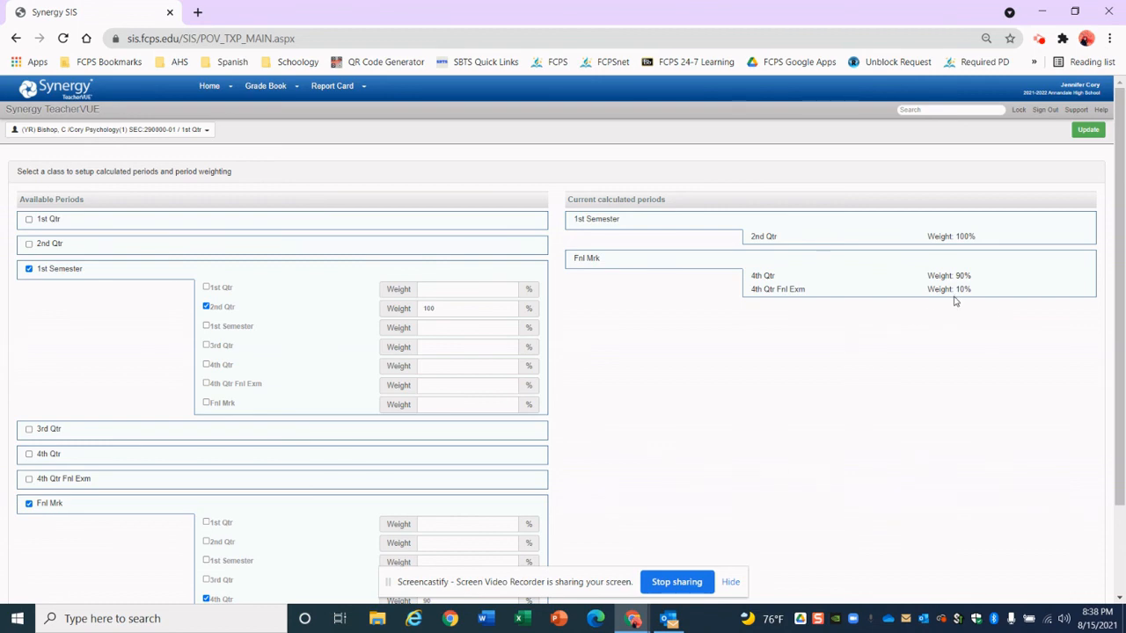